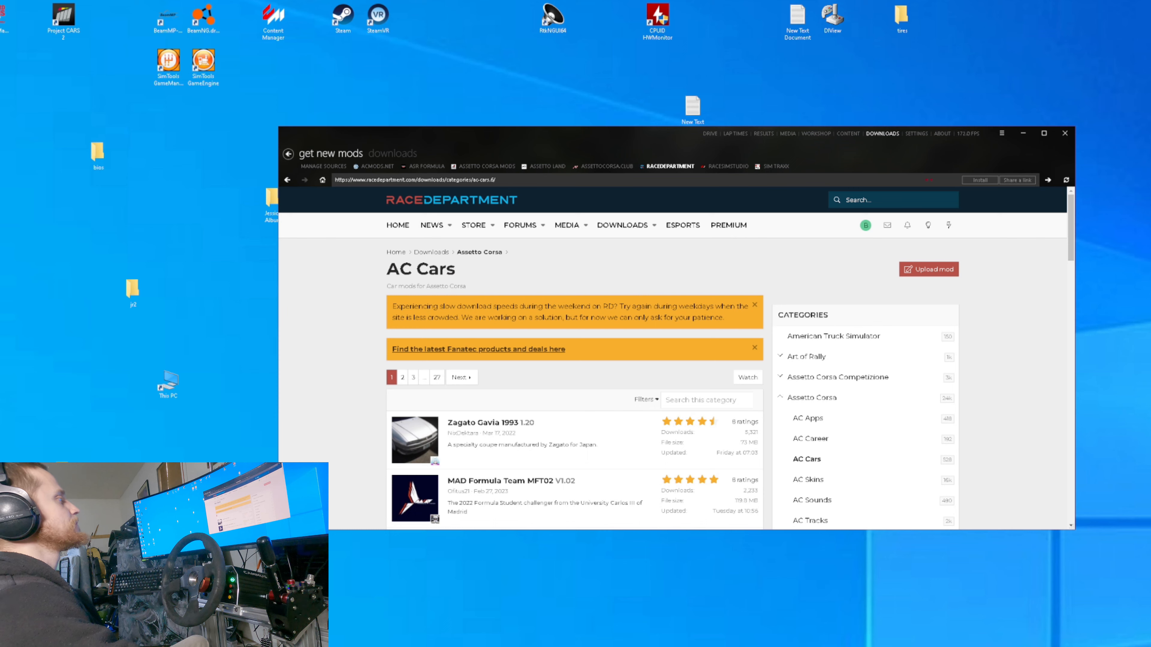
scroll("down", 3)
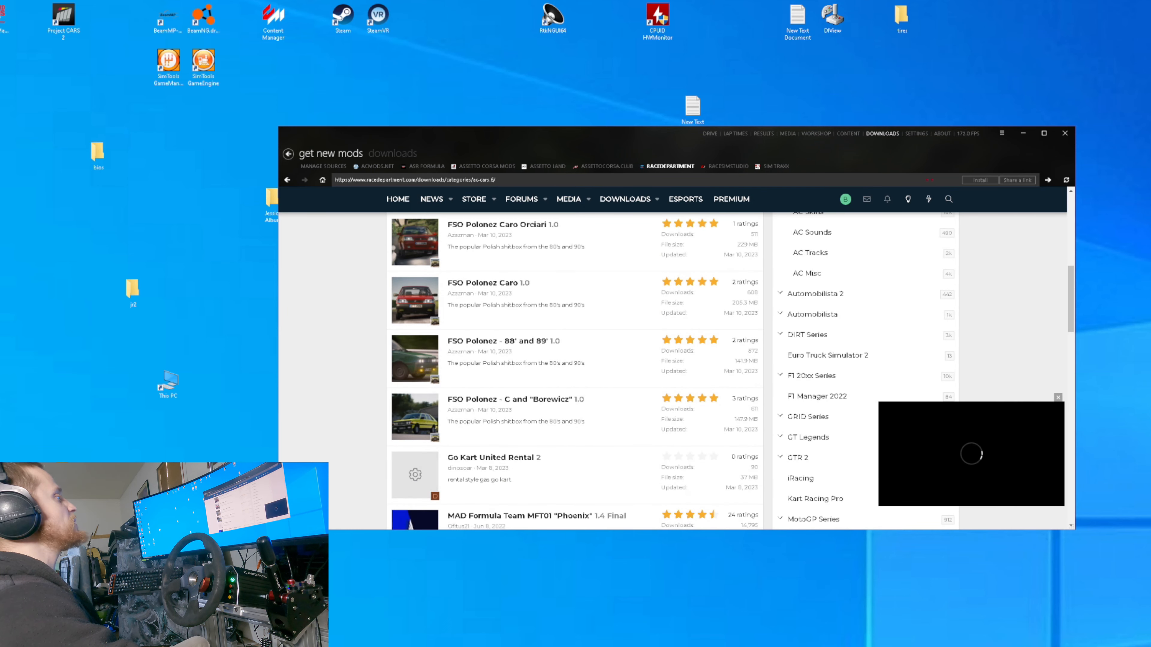